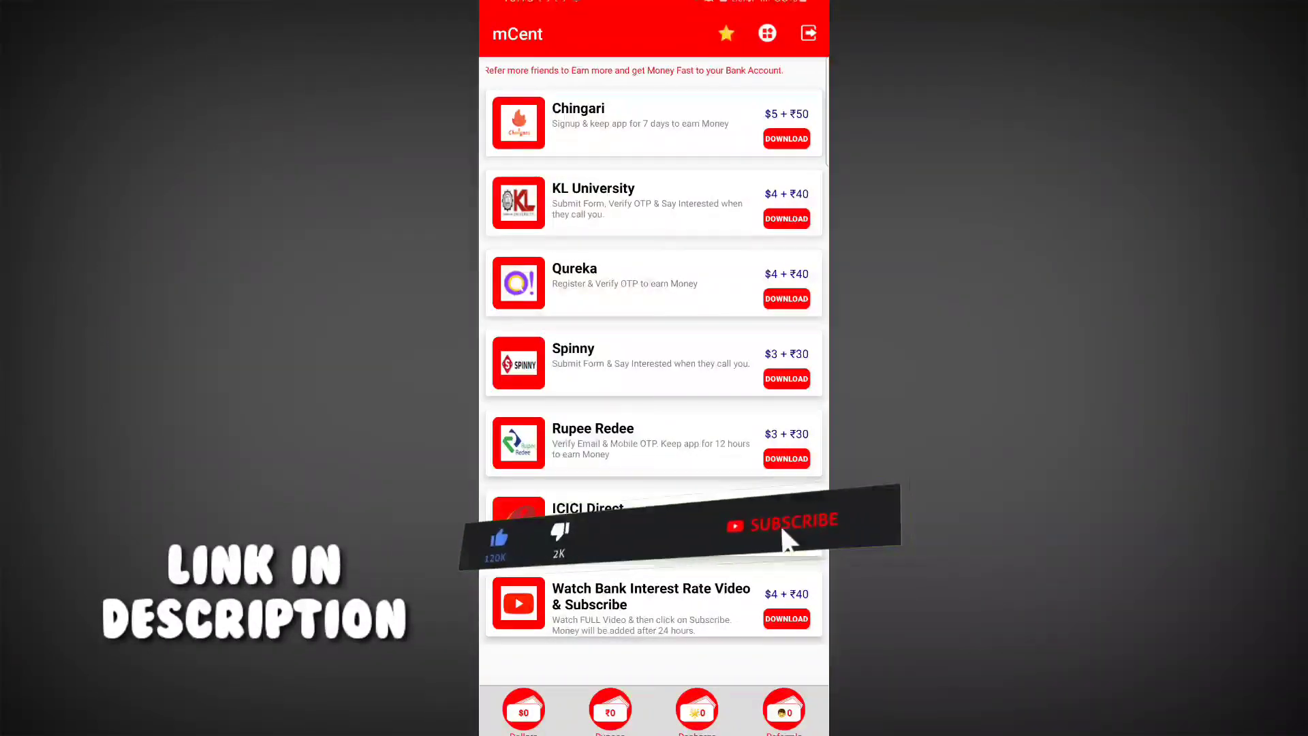
# - Check the Dollars balance, which reports $0 earned
pyautogui.click(789, 524)
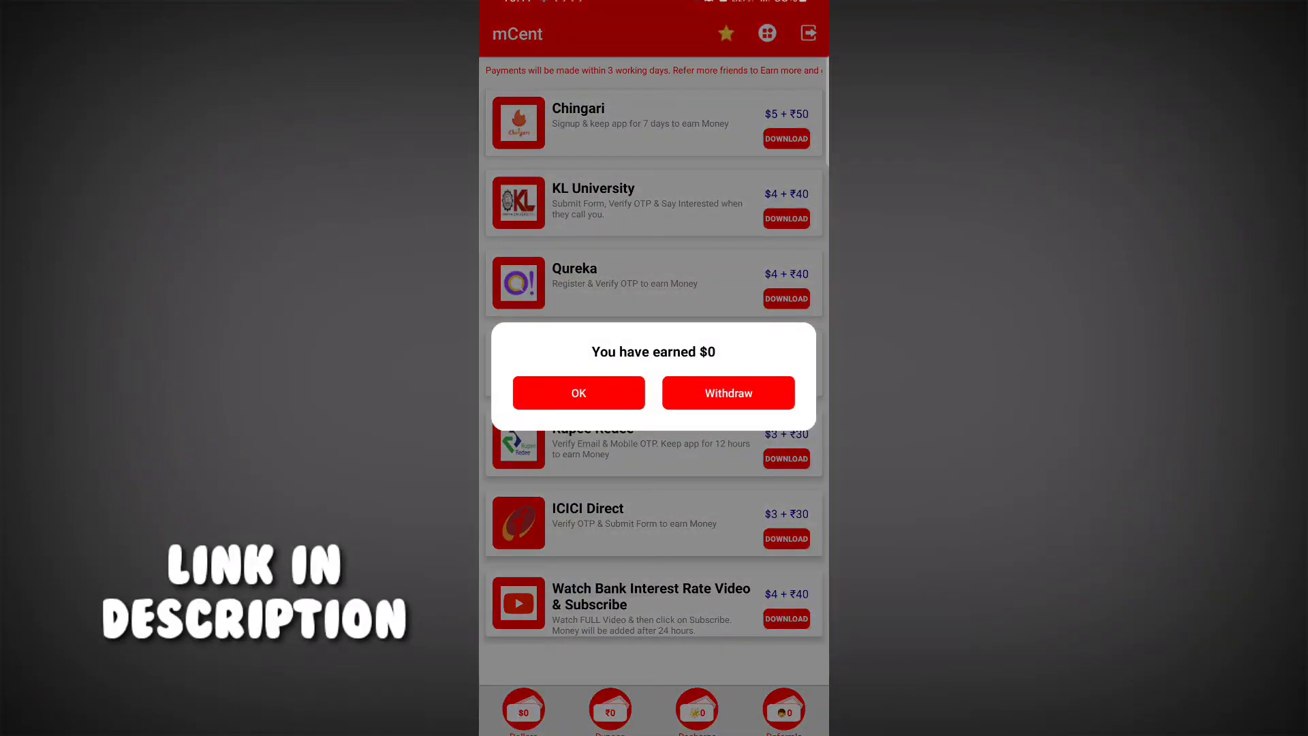
# - Attempt a withdrawal, acknowledge the ₹1000 minimum notice, and move down the offer list
pyautogui.click(578, 393)
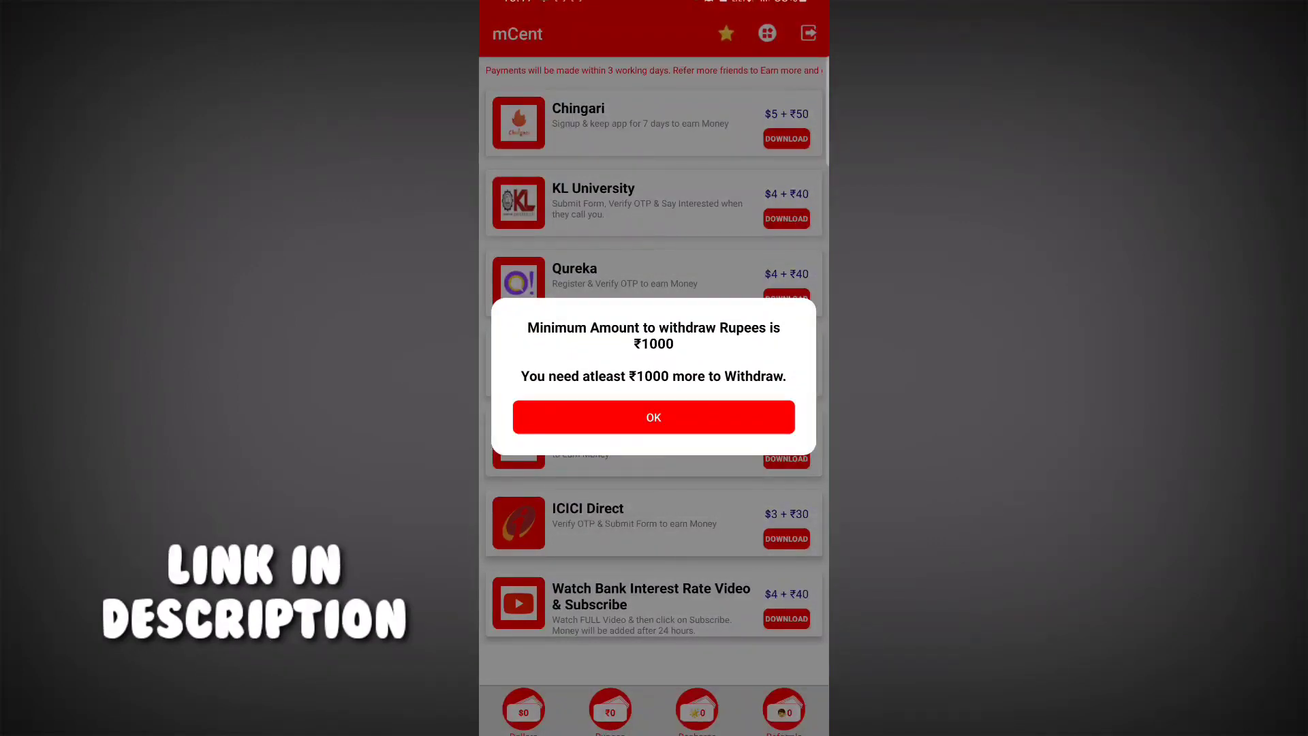
pyautogui.click(653, 417)
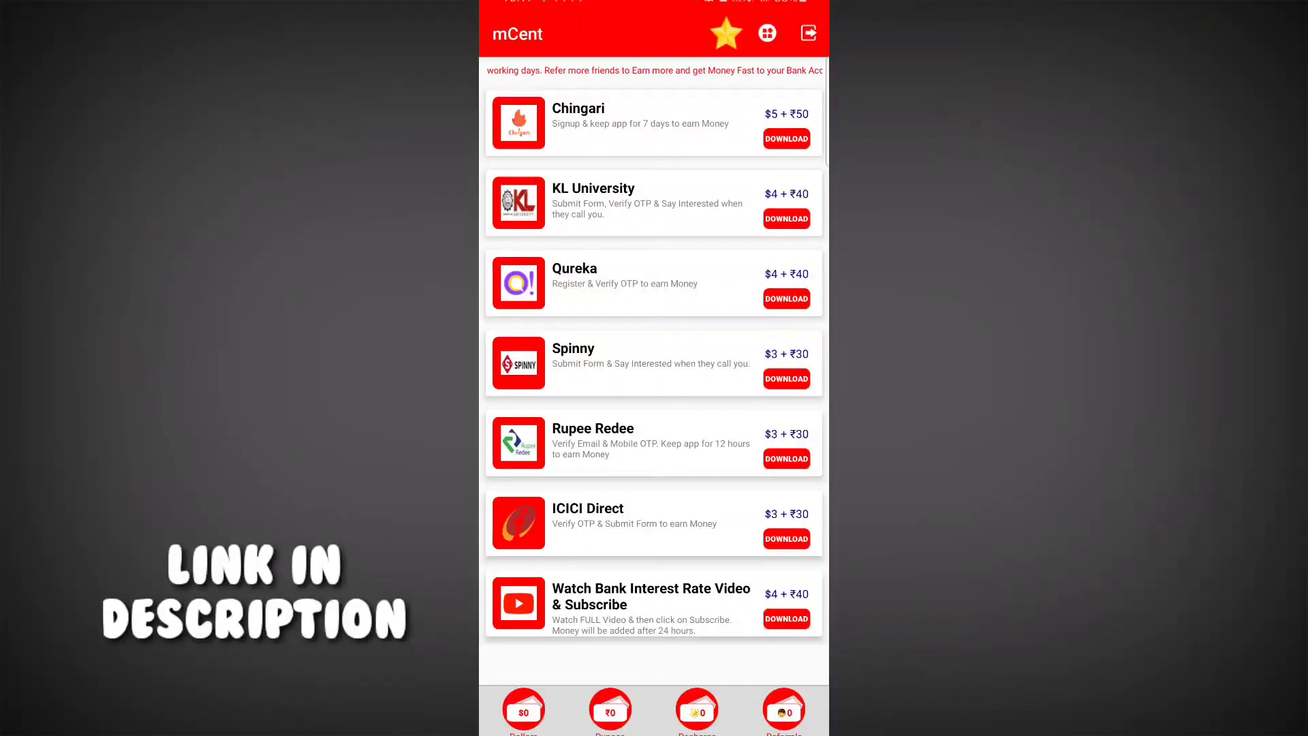
pyautogui.scroll(-3)
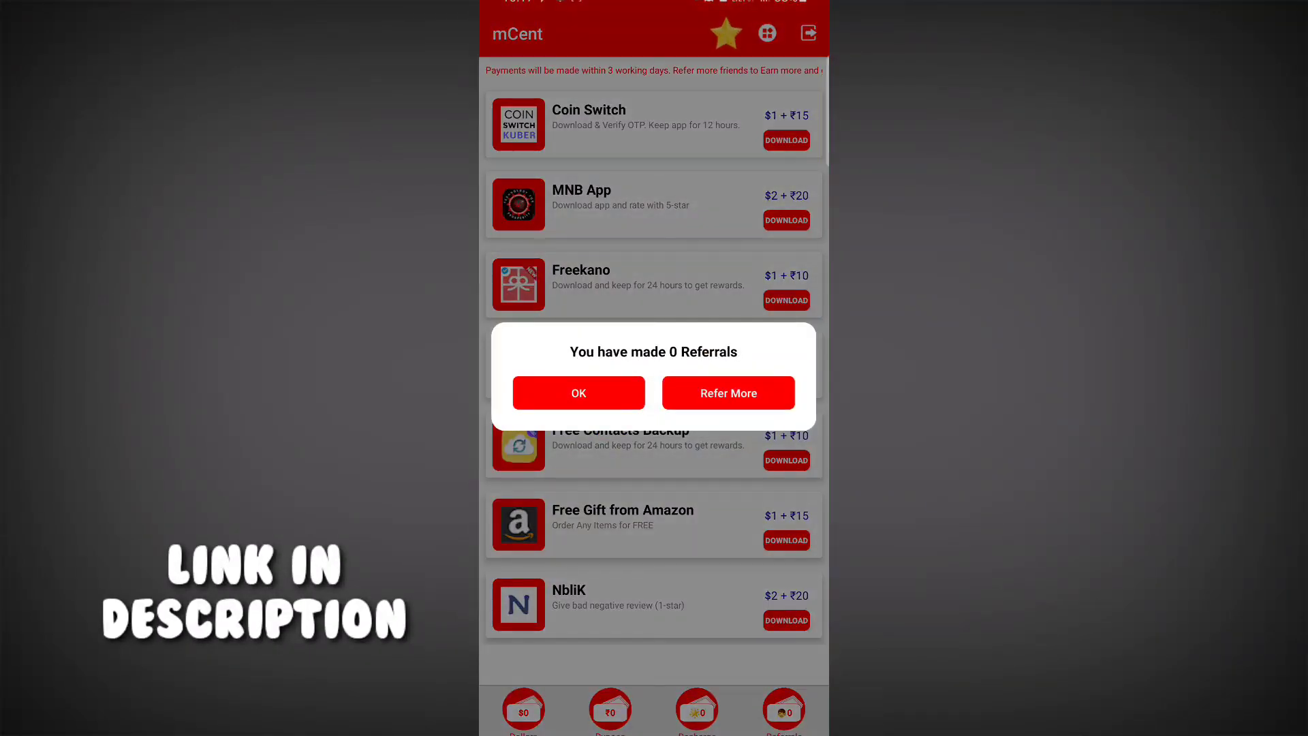
# - View the ₹500 recharge withdrawal minimum and acknowledge it, returning to the offers
pyautogui.click(578, 393)
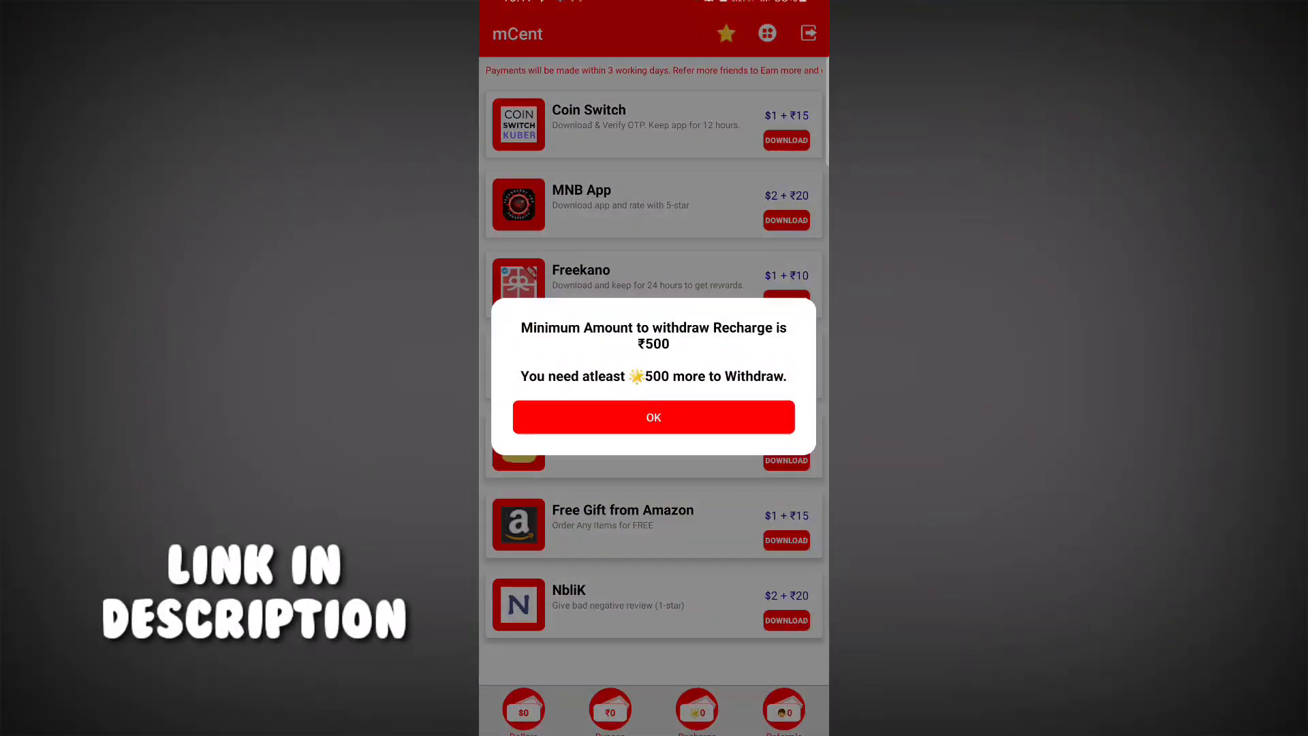
pyautogui.click(653, 417)
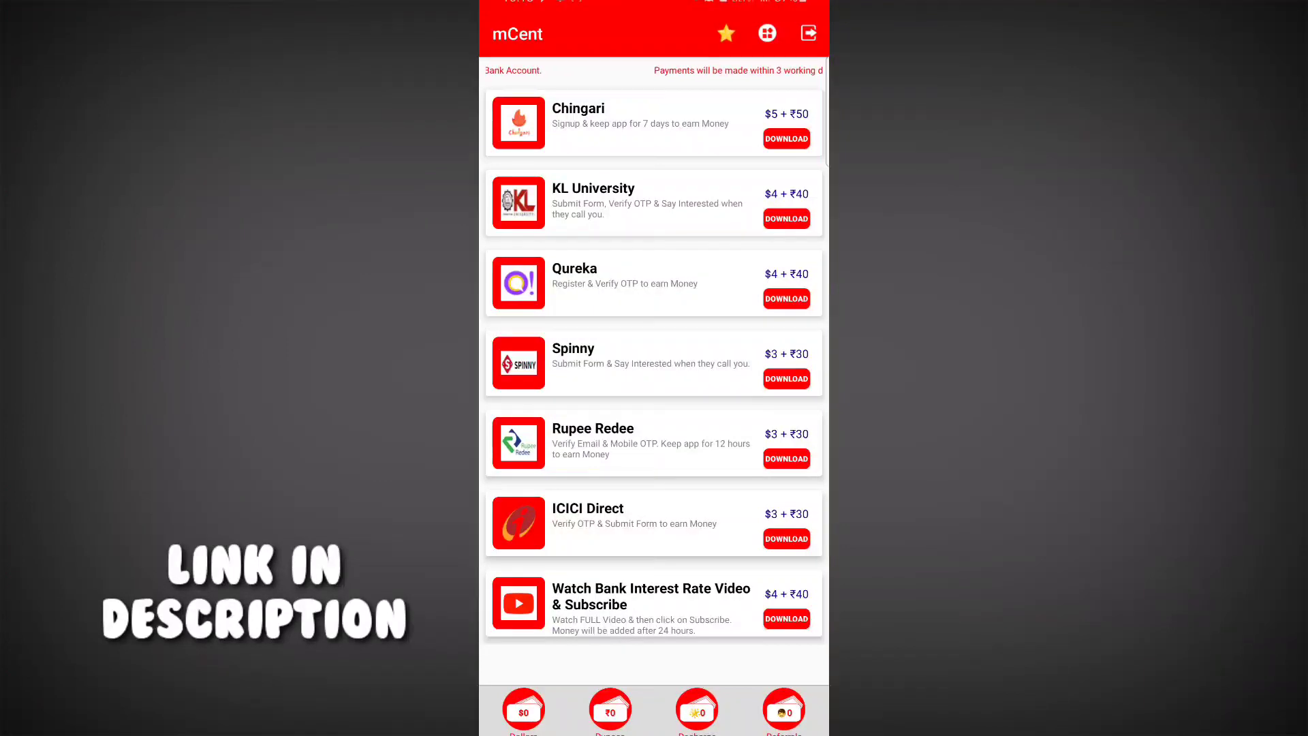
# - Scroll further down the offer list toward the 'Win ₹500' download bonus
pyautogui.scroll(-3)
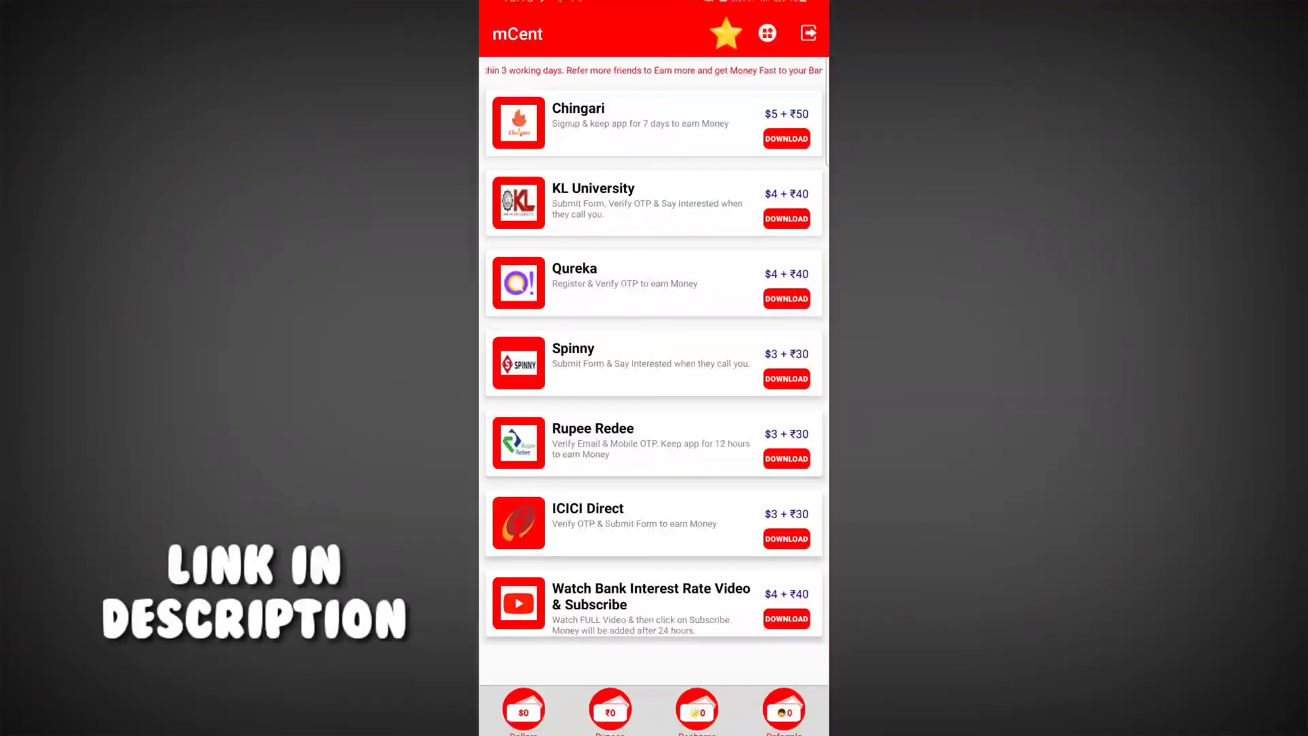
pyautogui.scroll(-3)
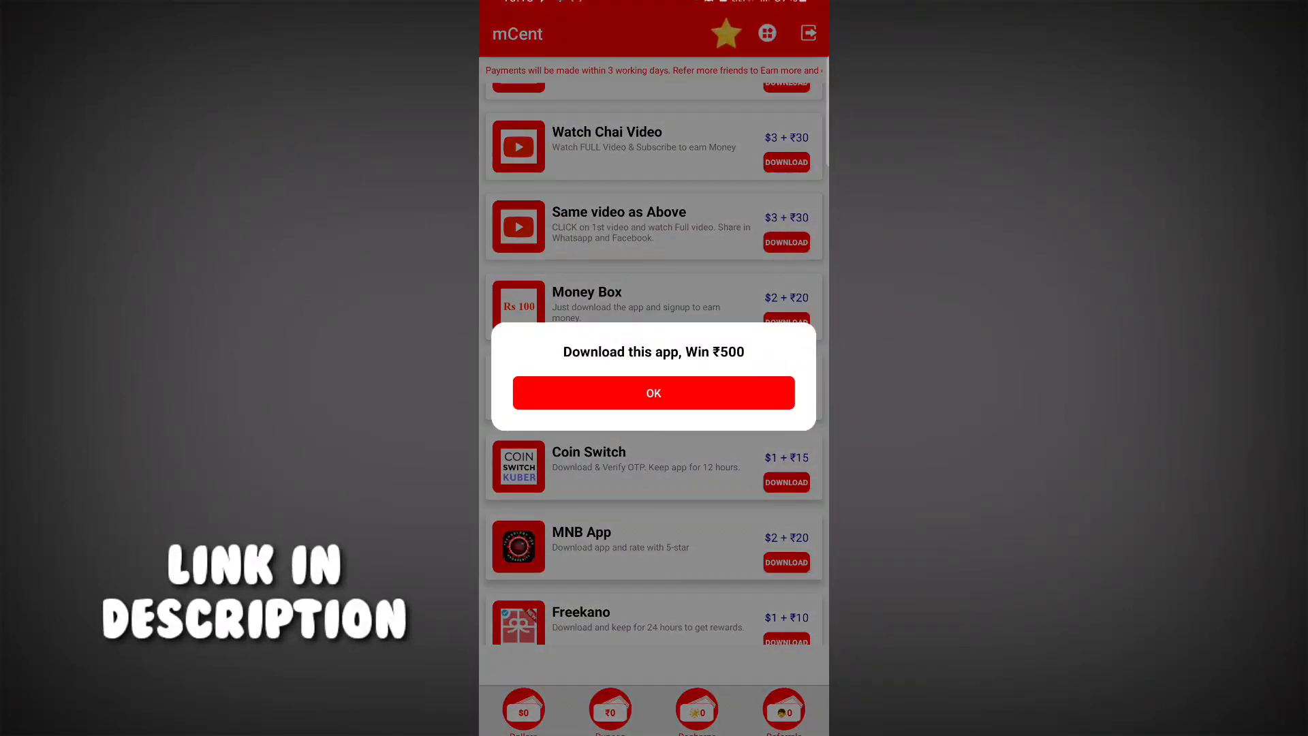
# - Acknowledge the ₹500 bonus notice and decline the follow-up with 'No thanks'
pyautogui.click(653, 393)
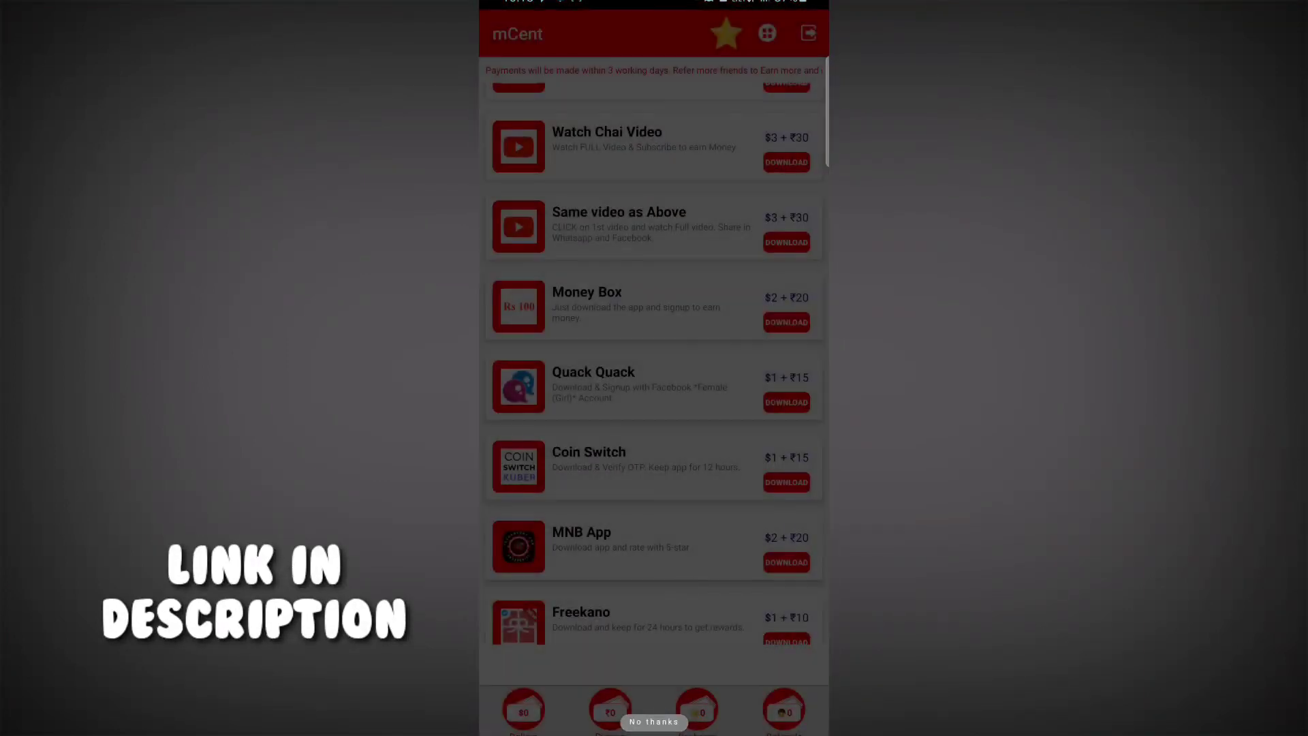
pyautogui.click(653, 722)
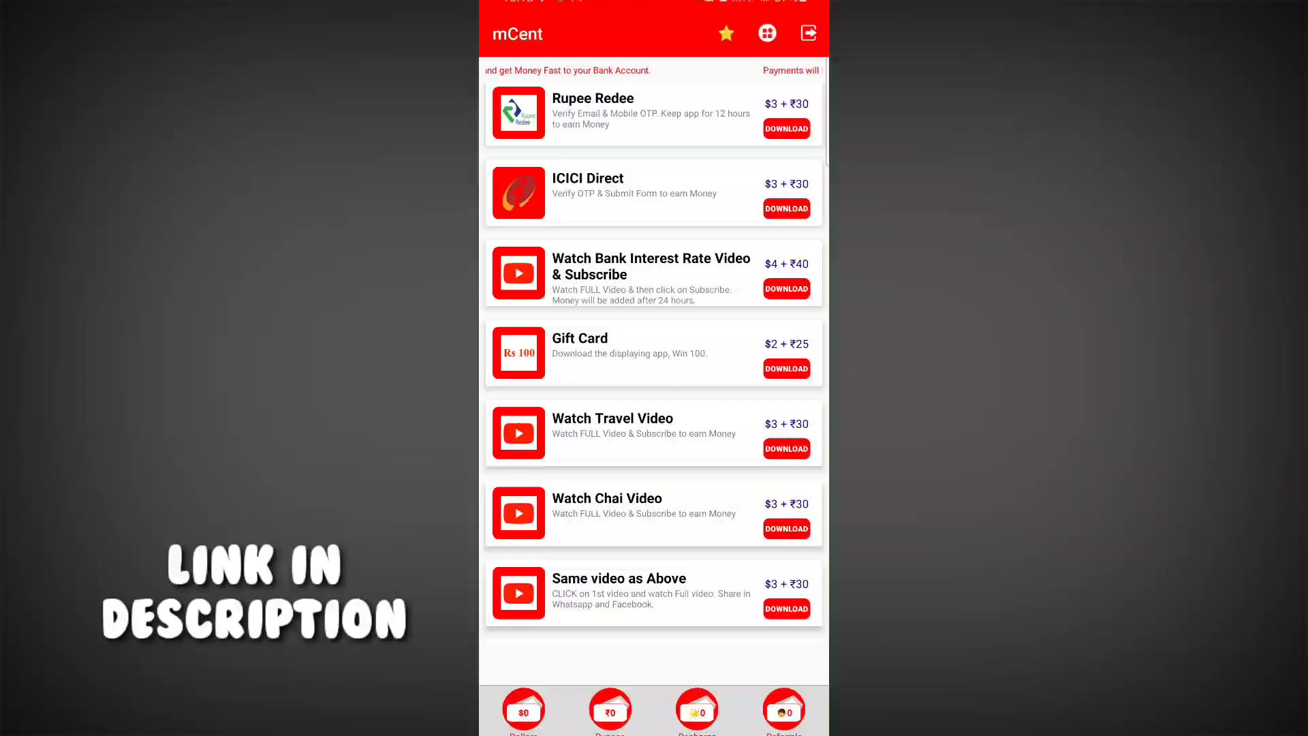
pyautogui.scroll(-3)
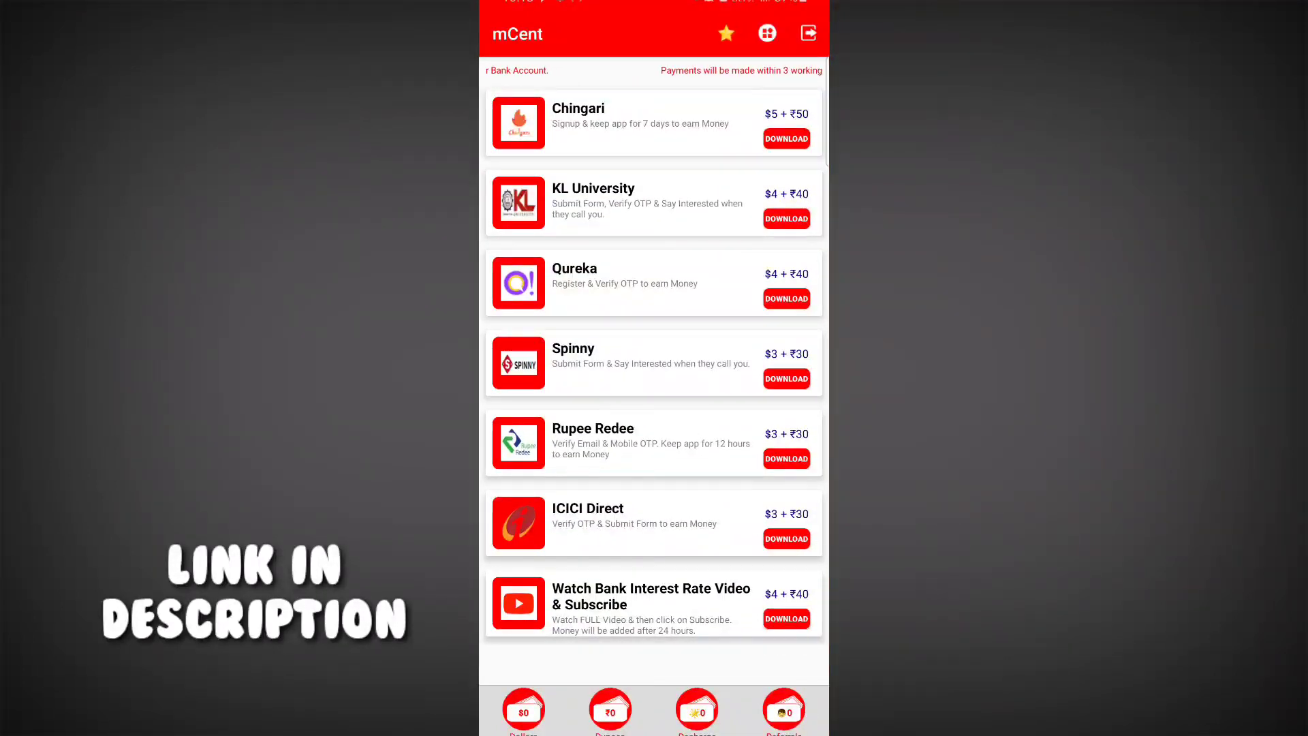
pyautogui.scroll(-3)
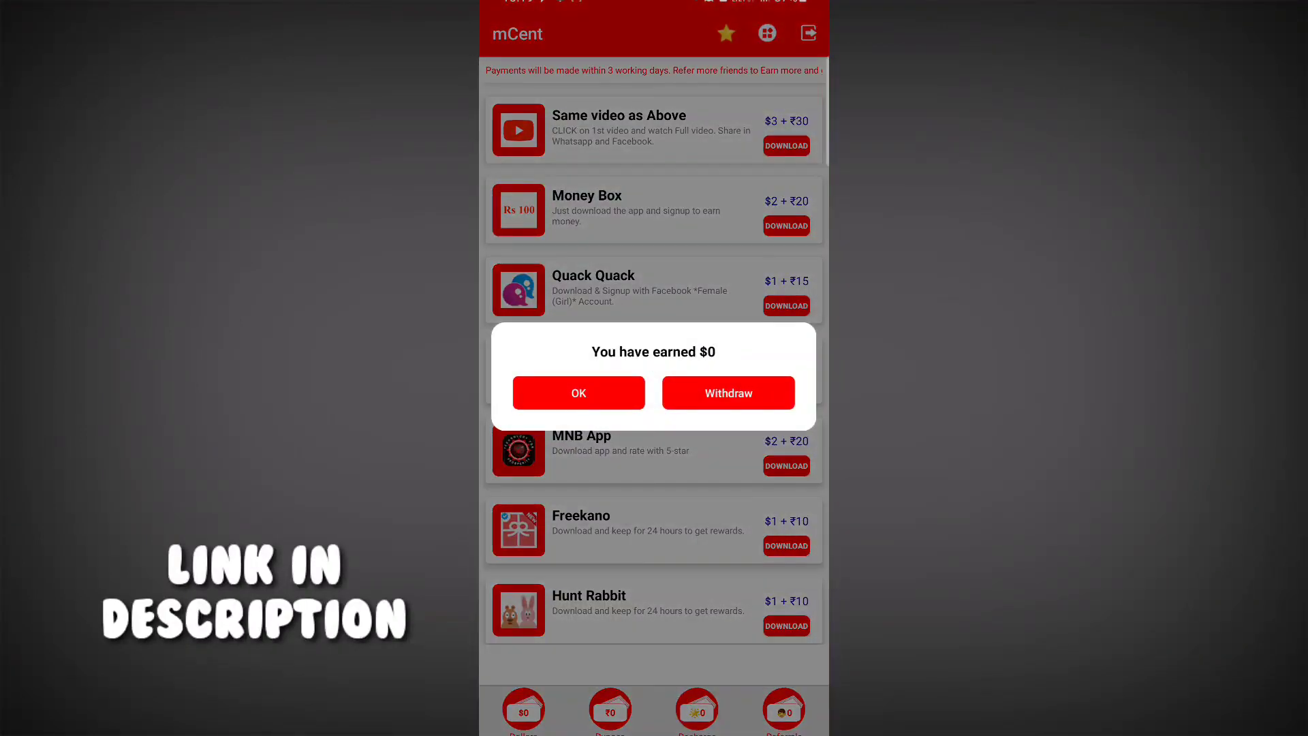
pyautogui.click(579, 393)
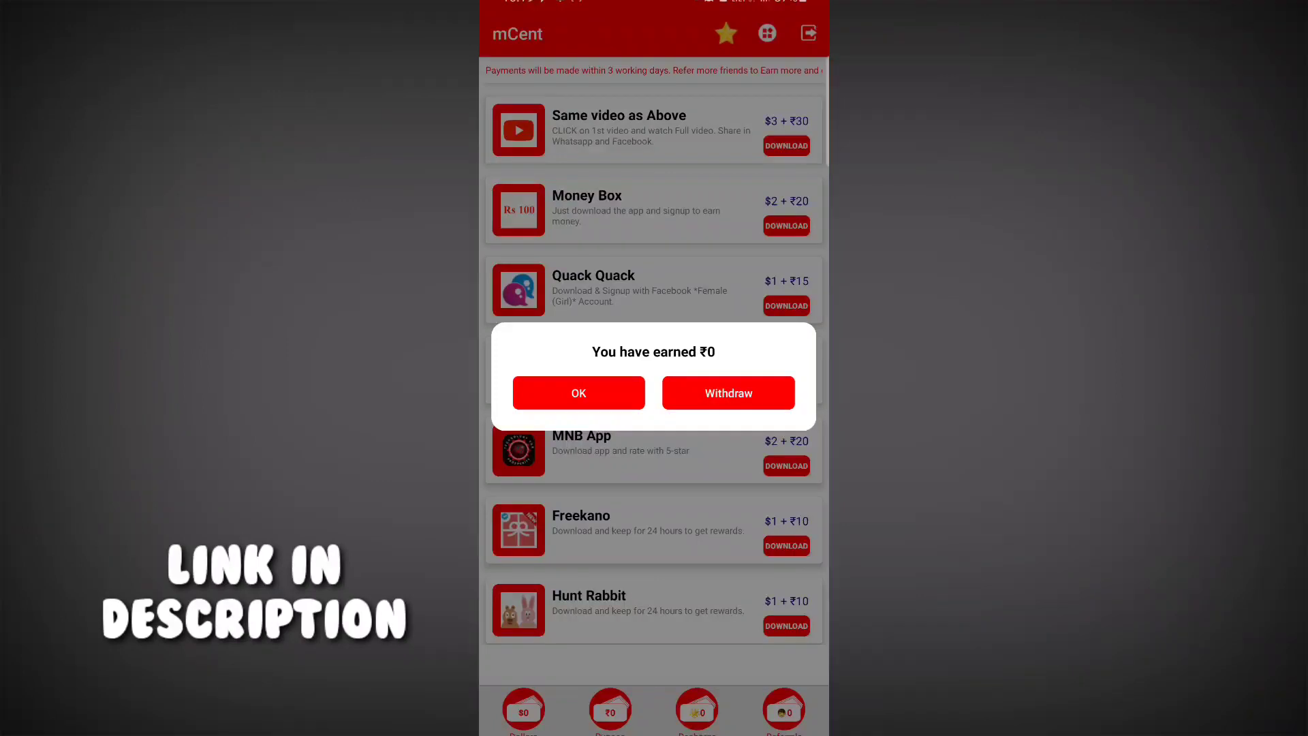
pyautogui.click(578, 393)
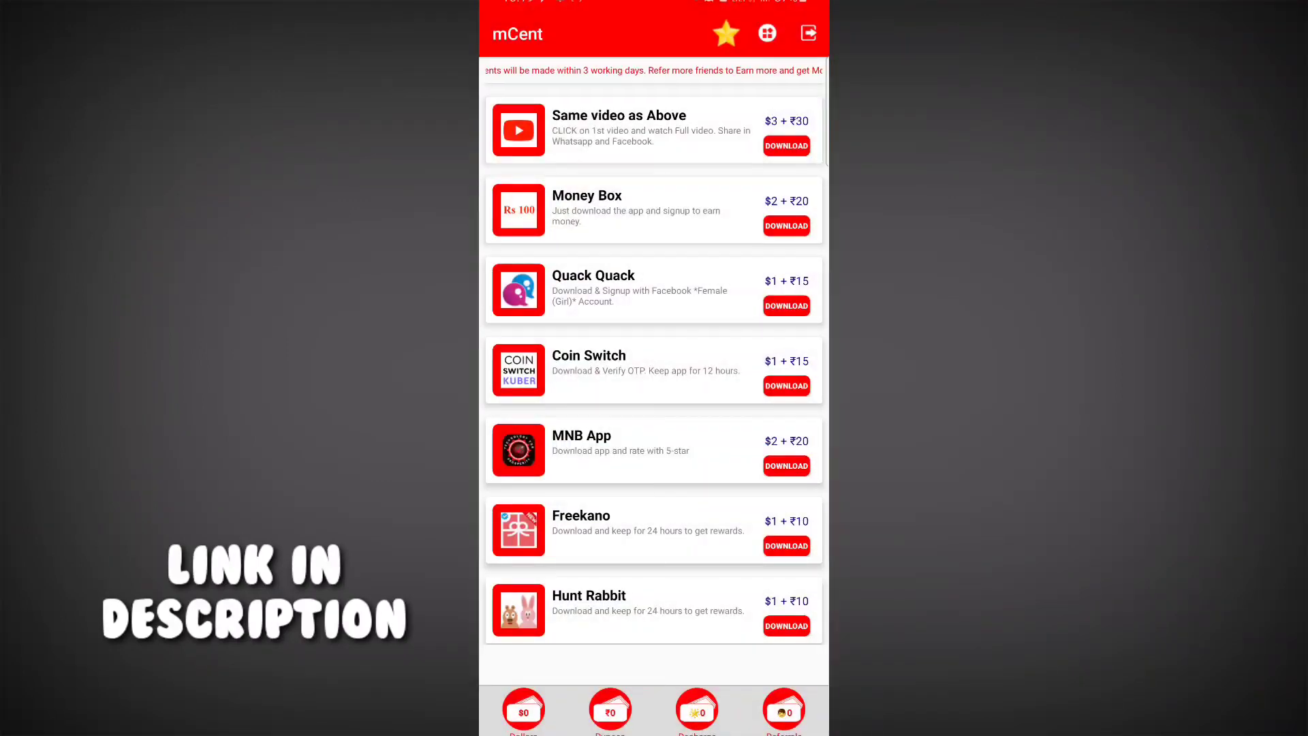
pyautogui.scroll(-3)
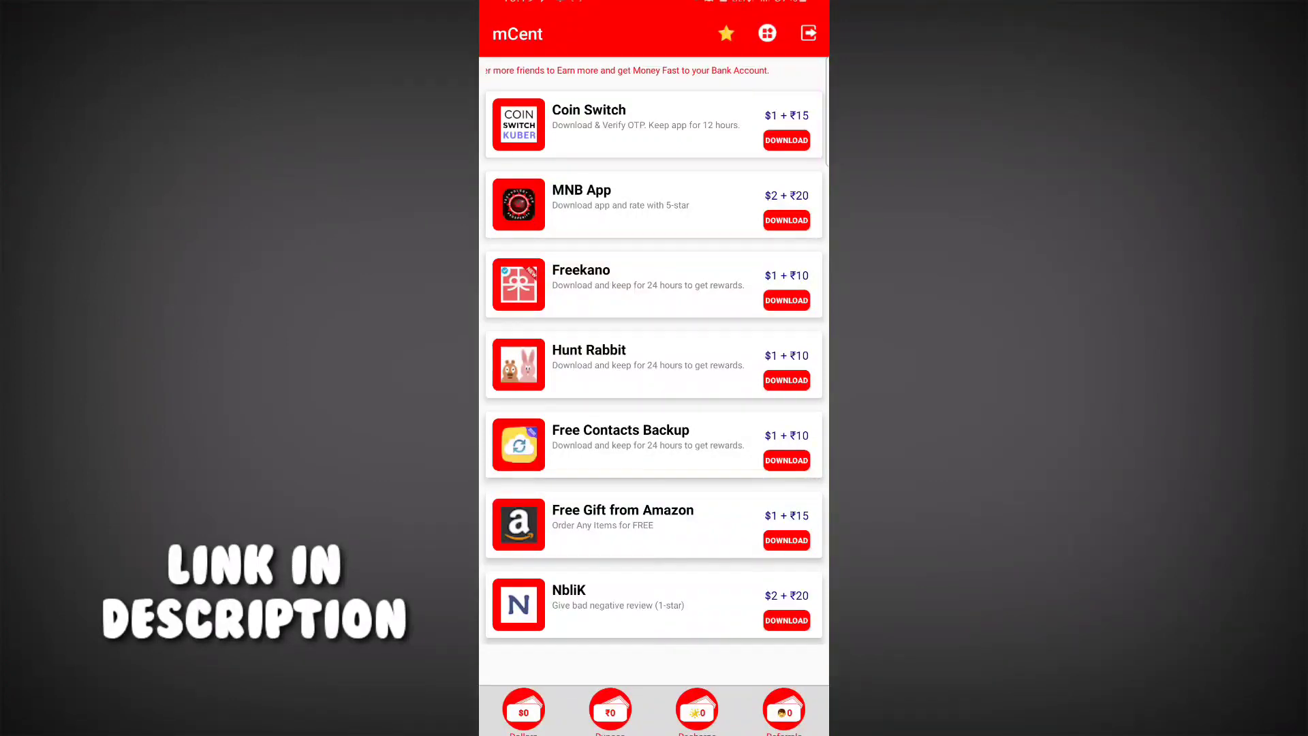
pyautogui.scroll(-3)
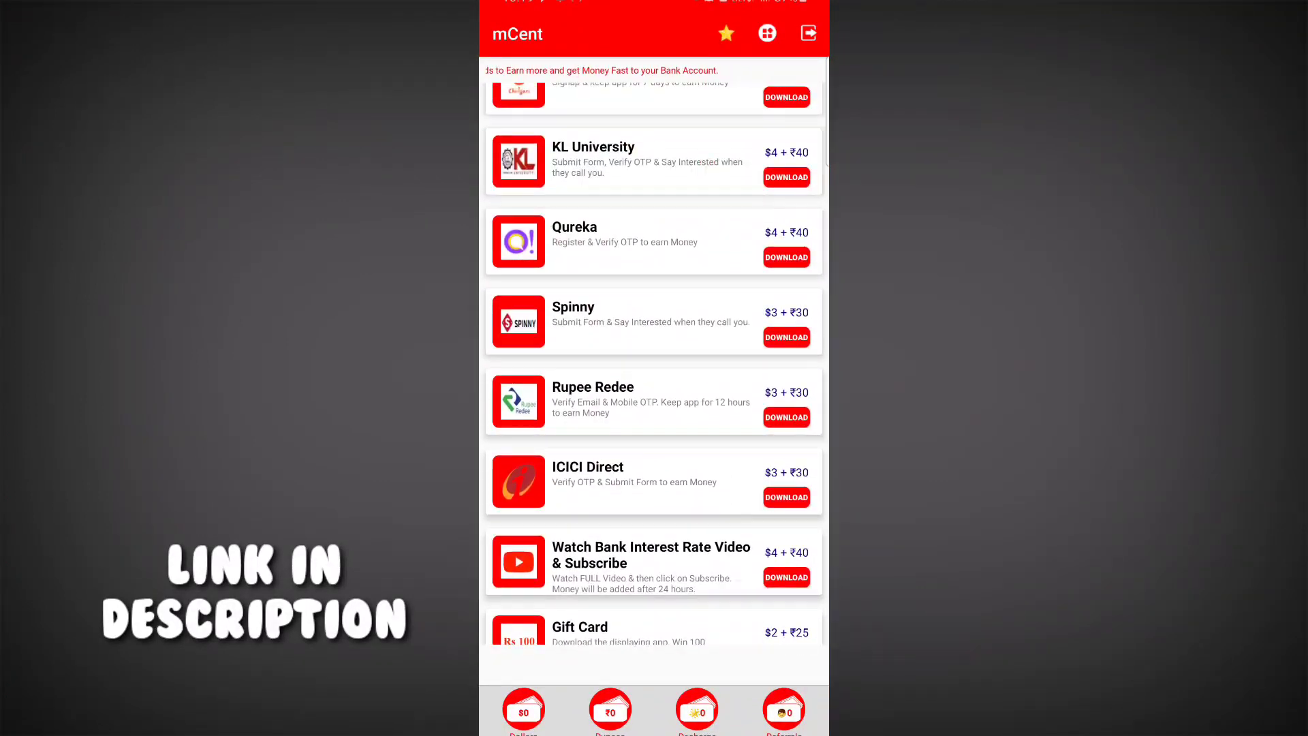
pyautogui.scroll(-3)
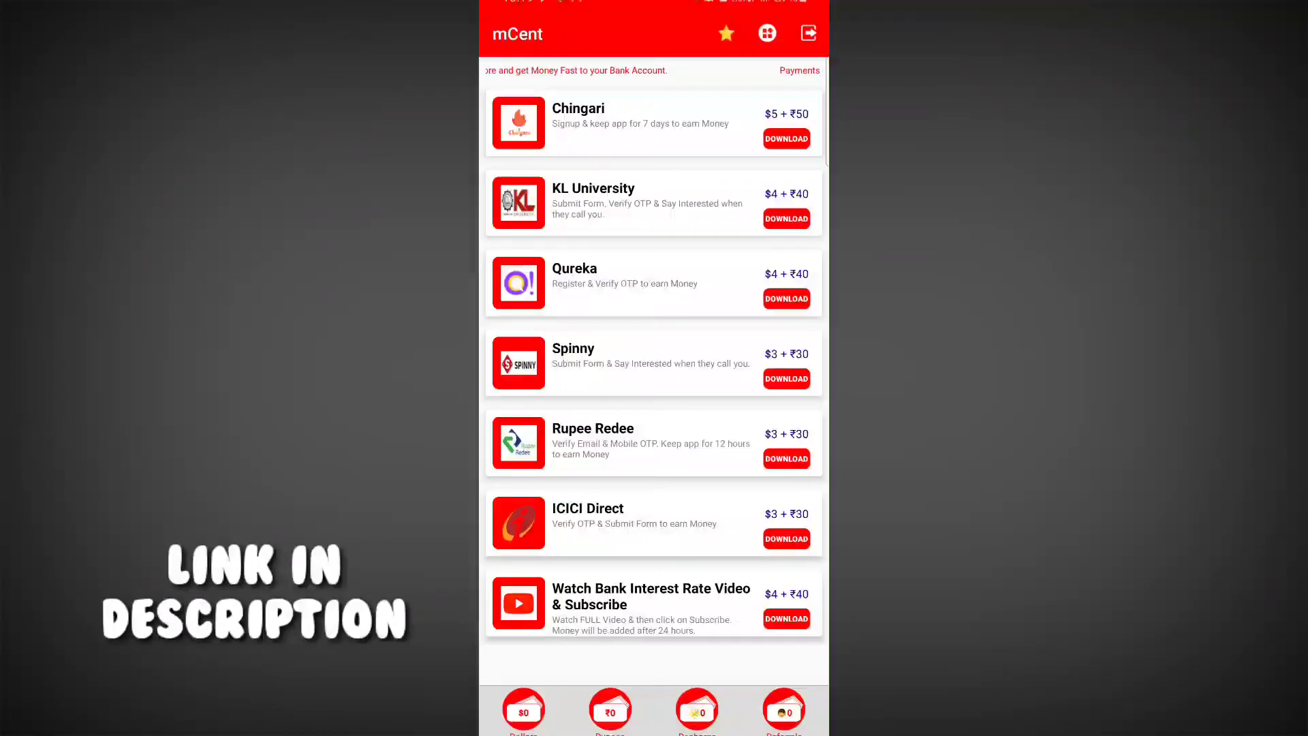
pyautogui.scroll(-3)
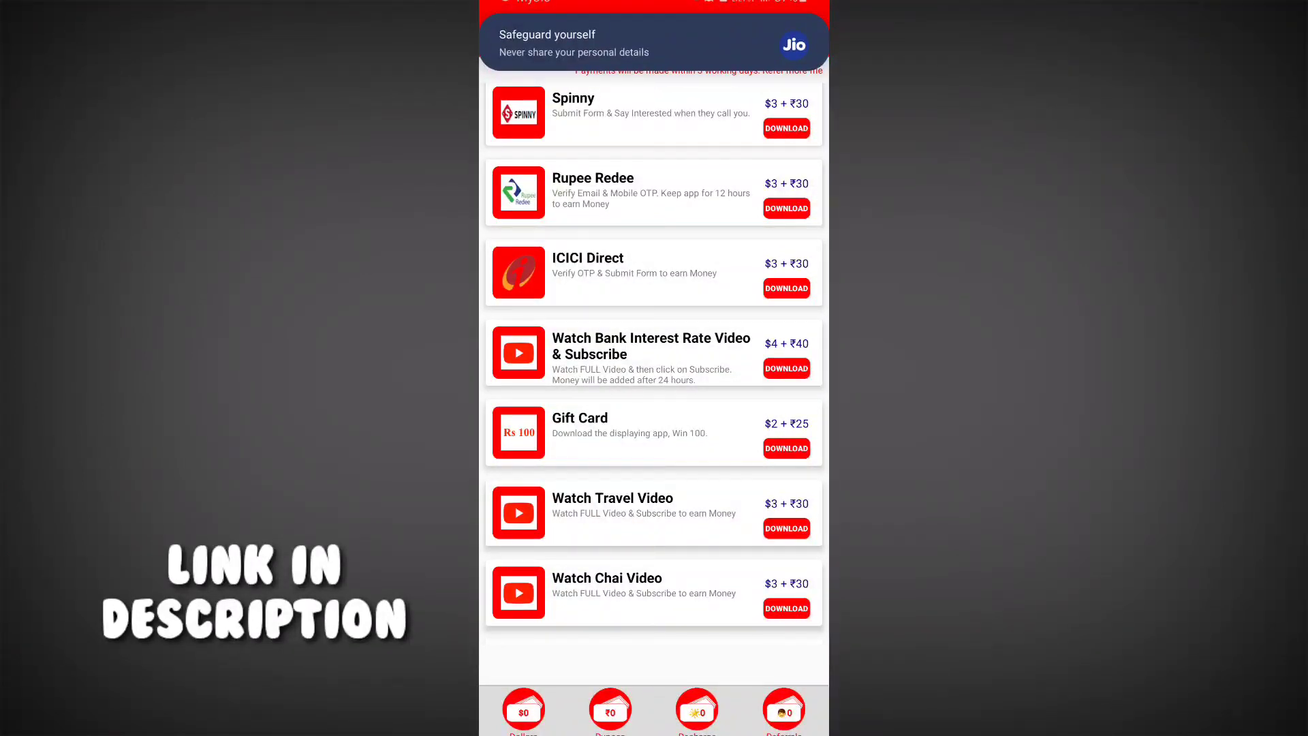
pyautogui.scroll(-3)
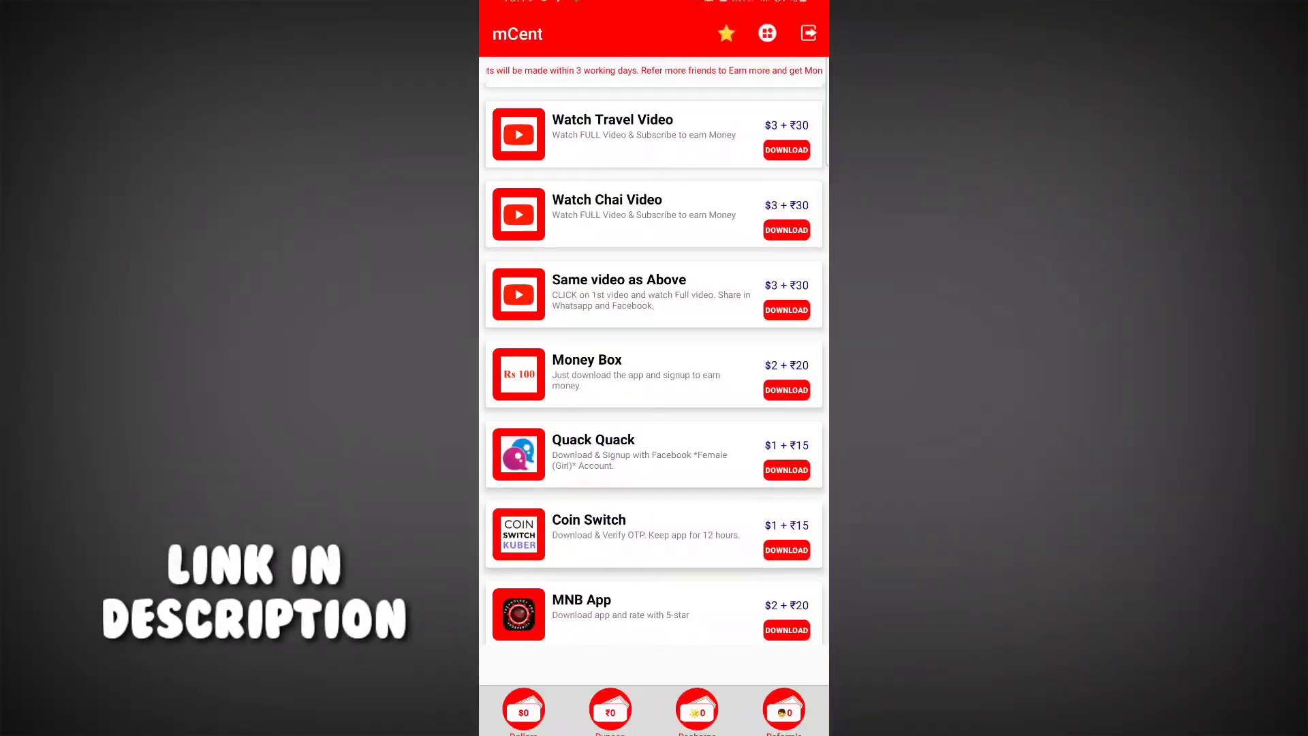
pyautogui.scroll(-3)
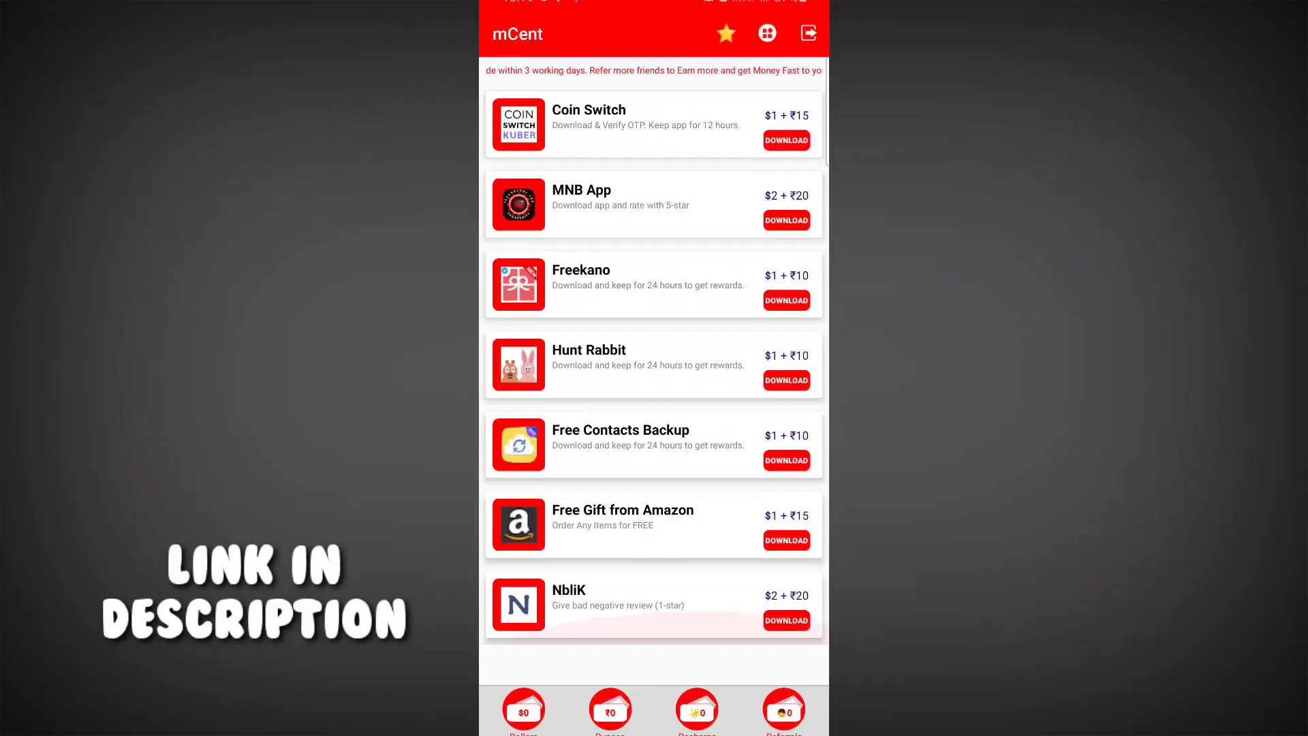